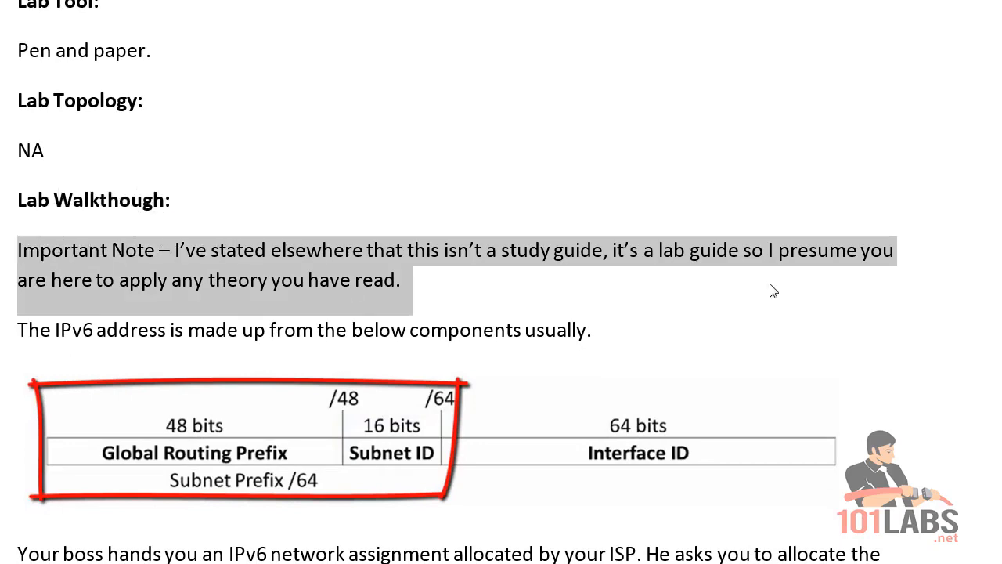
Switch the pen to red ink and handwrite the numbers 1 to 15 down the left side.
scroll(down, 3)
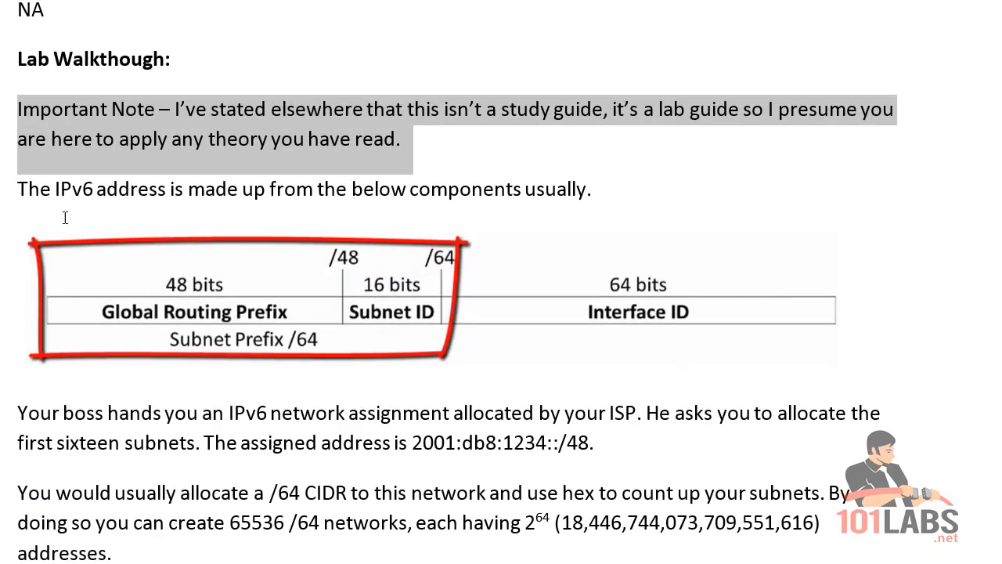
mouse_move(591, 350)
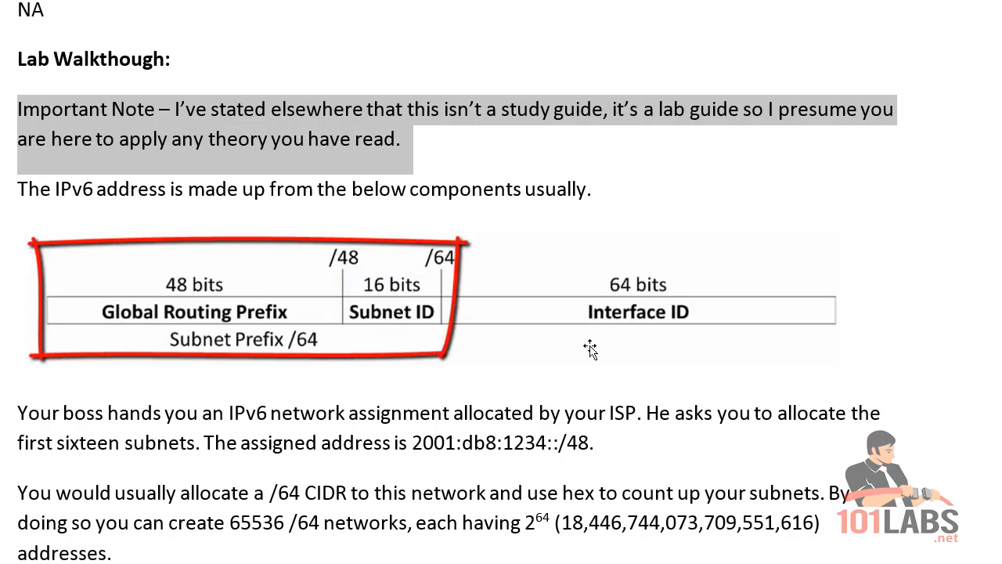
mouse_move(813, 344)
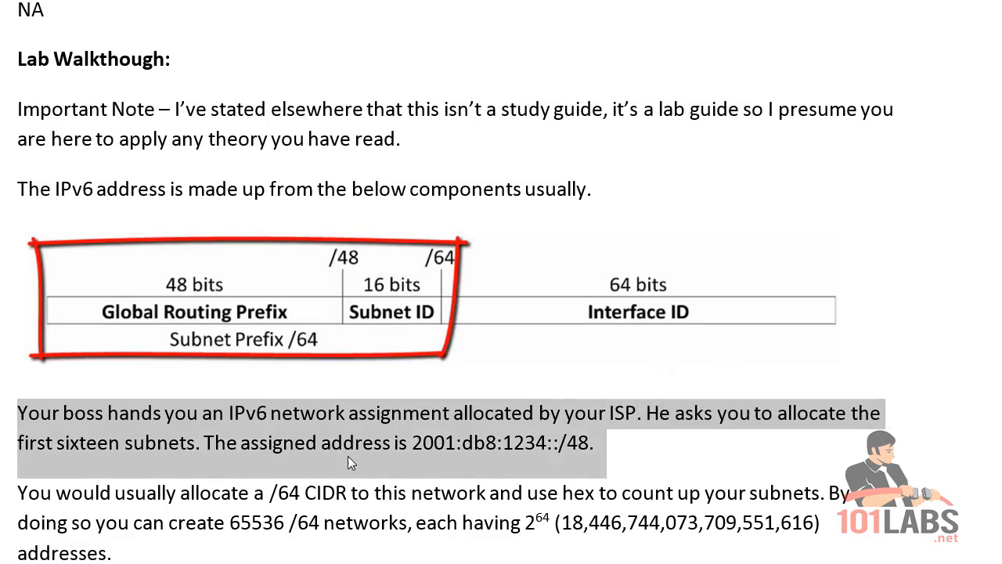
scroll(down, 3)
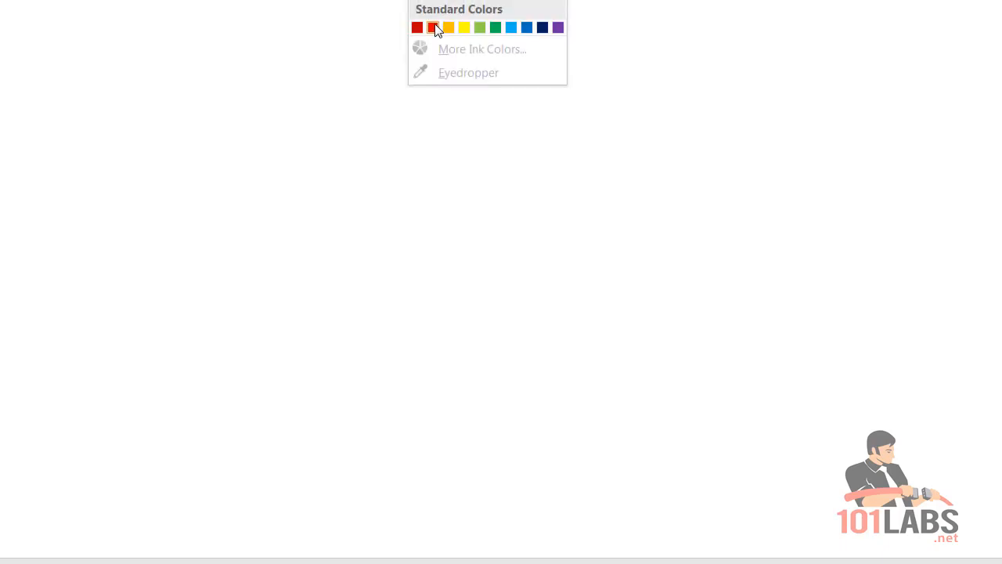
click(432, 28)
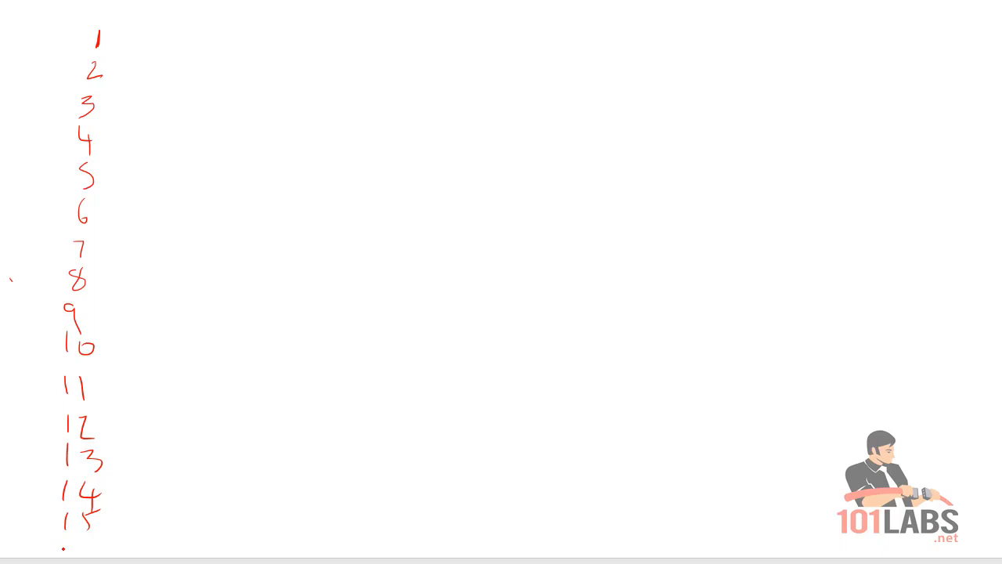
click(76, 544)
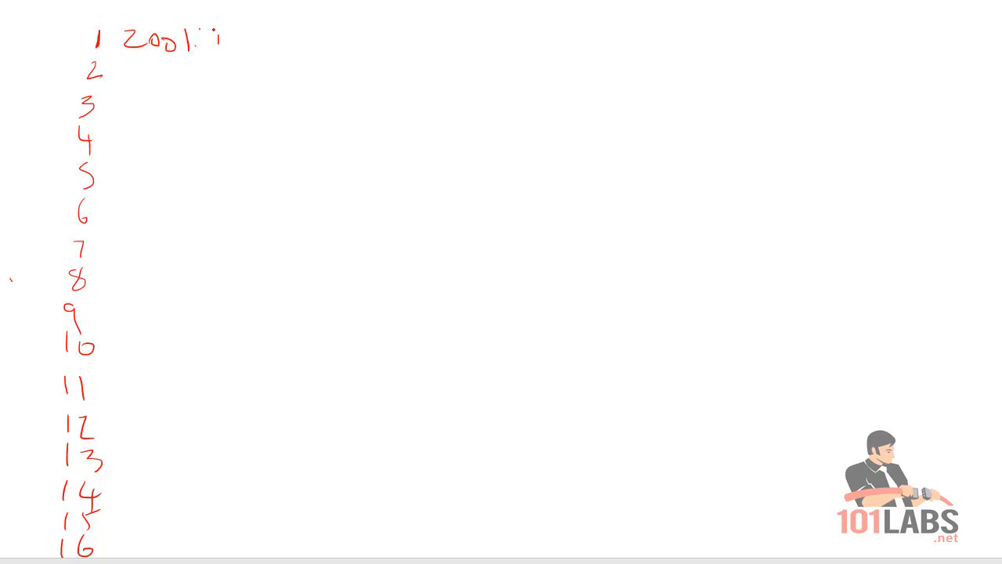
Write "DB8", "1234:" and "0" in red beside subnet 1, completing 2001:DB8:1234:0.
text(DB8::)
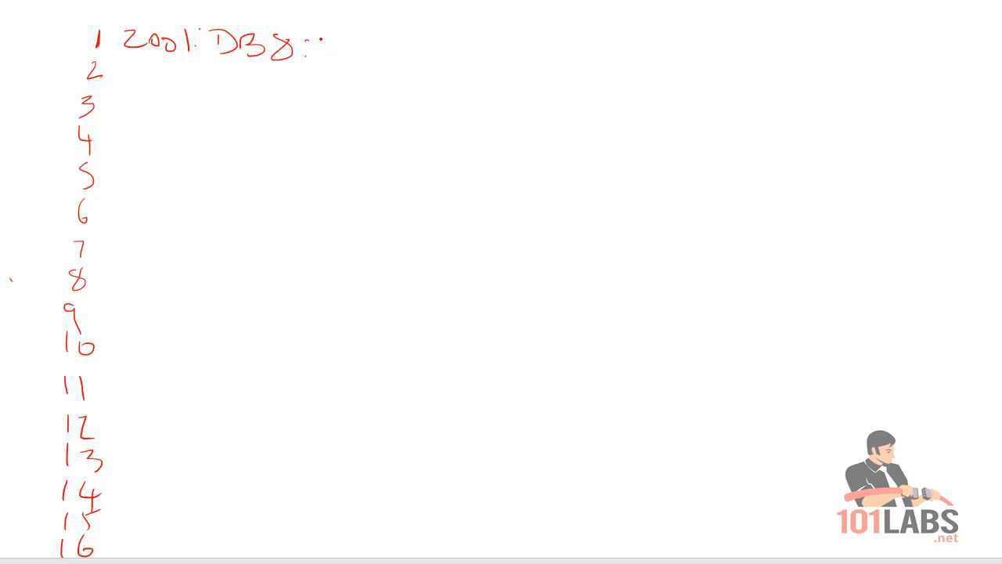
text(1234:)
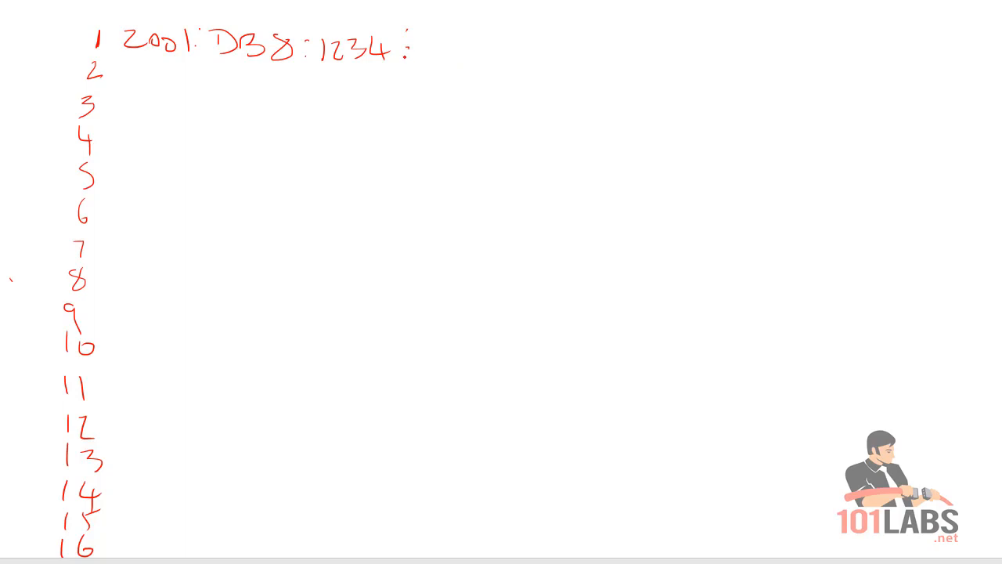
text(0)
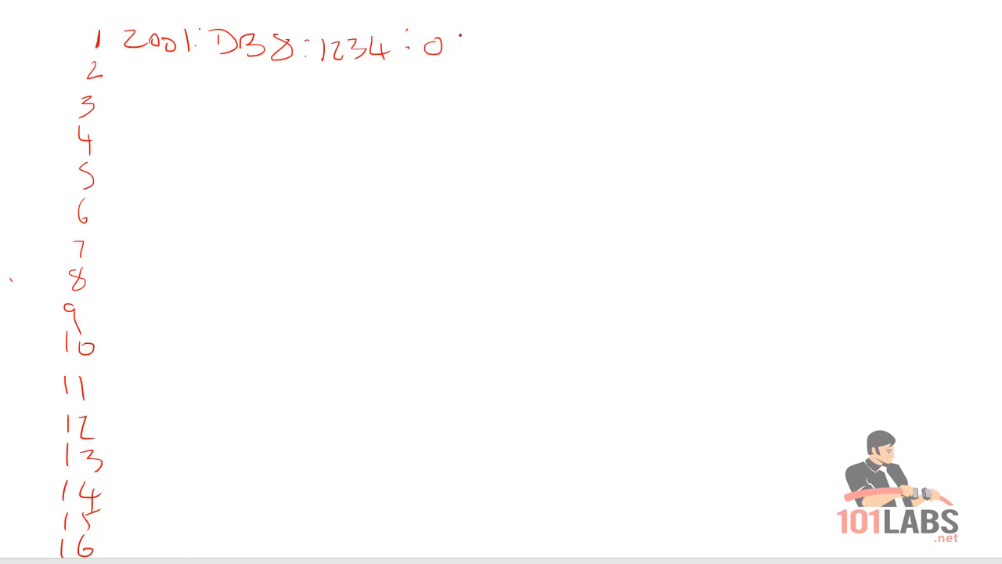